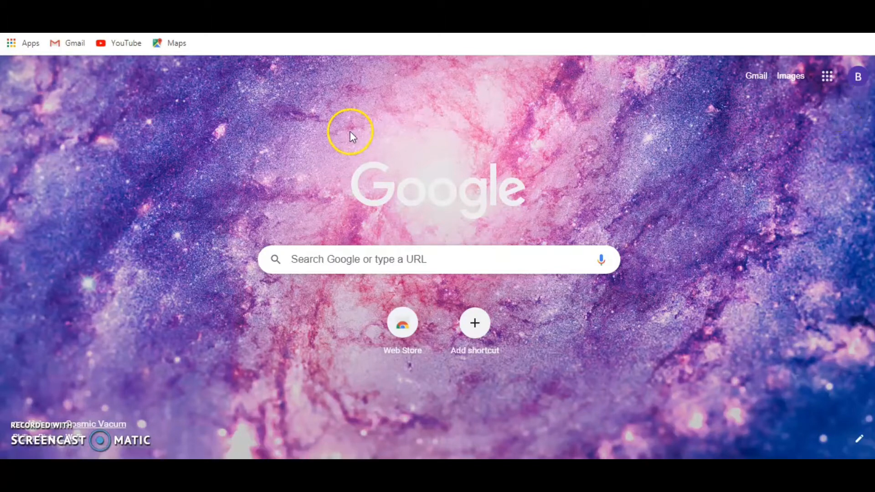
pyautogui.moveTo(68, 44)
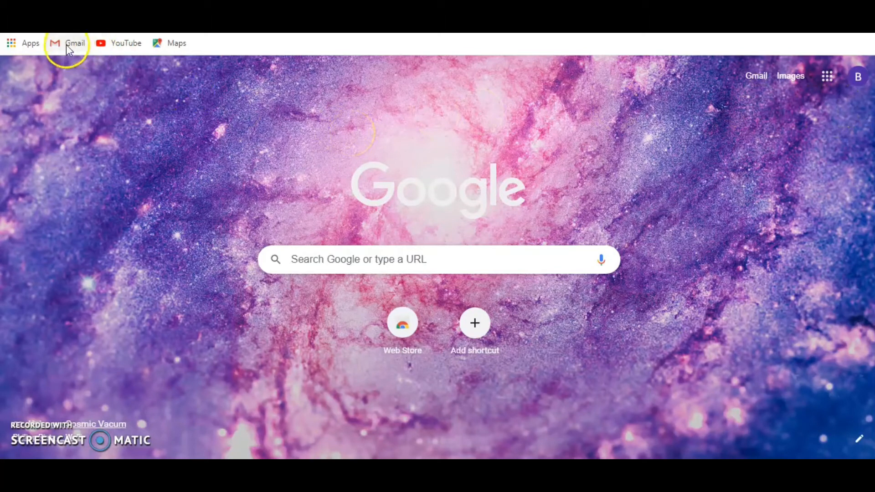
pyautogui.moveTo(580, 126)
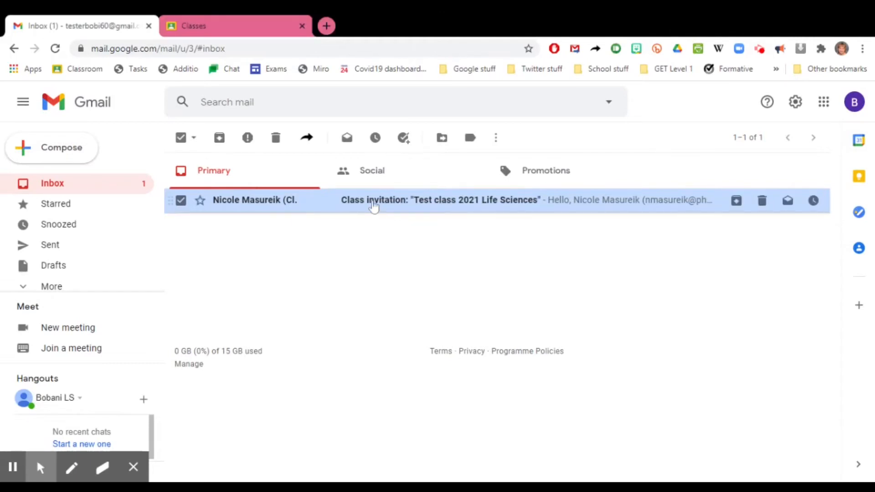
# - Accept the Gmail invitation to Test class 2021 Life Sciences via its Join link
pyautogui.click(441, 199)
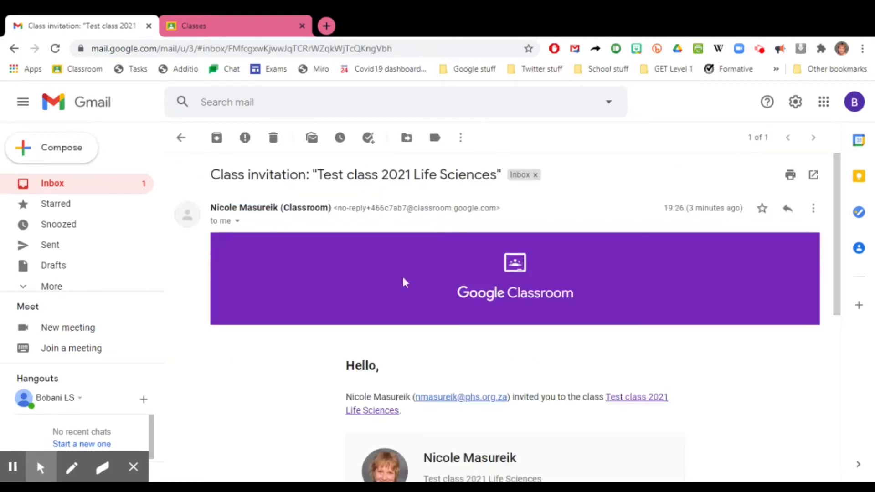
pyautogui.moveTo(591, 471)
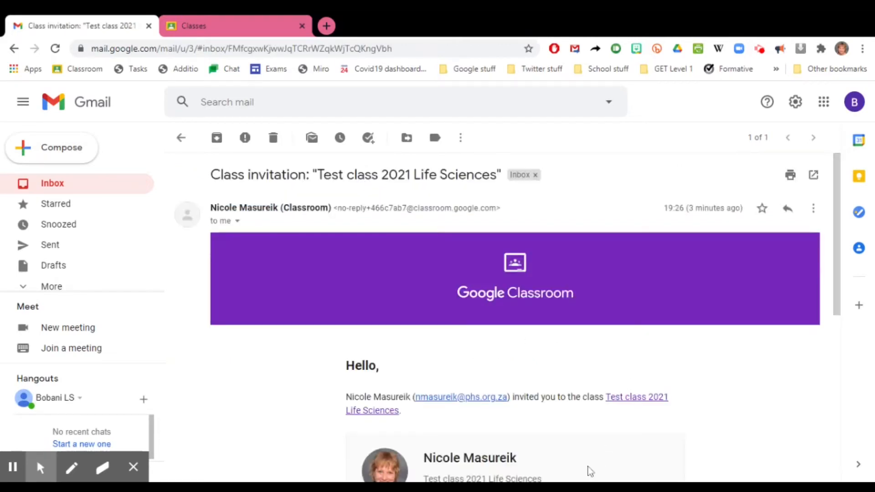
pyautogui.scroll(-3)
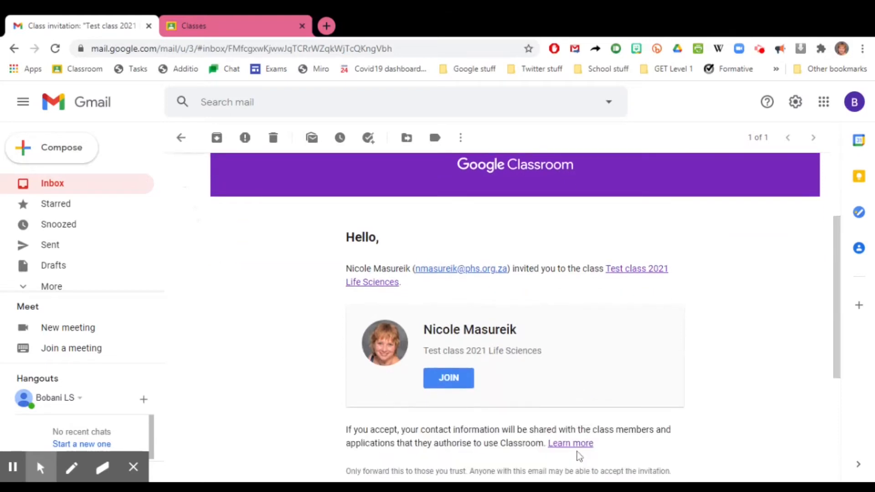
pyautogui.scroll(-3)
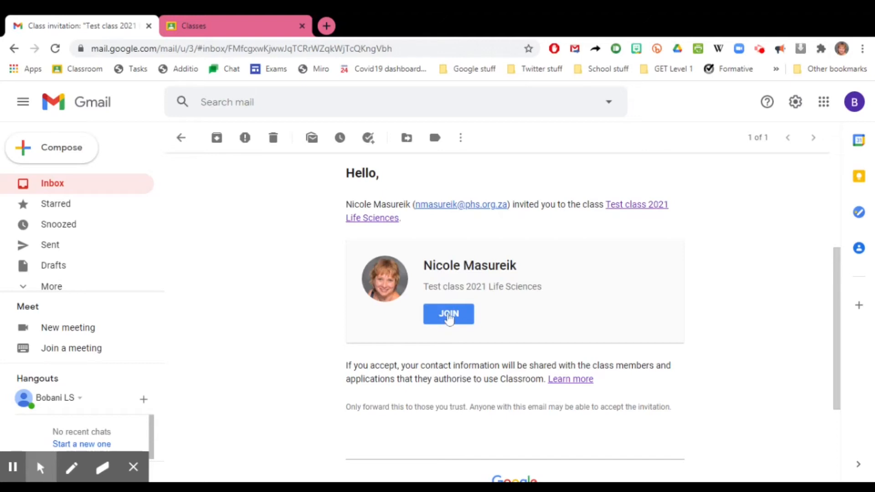
pyautogui.click(449, 314)
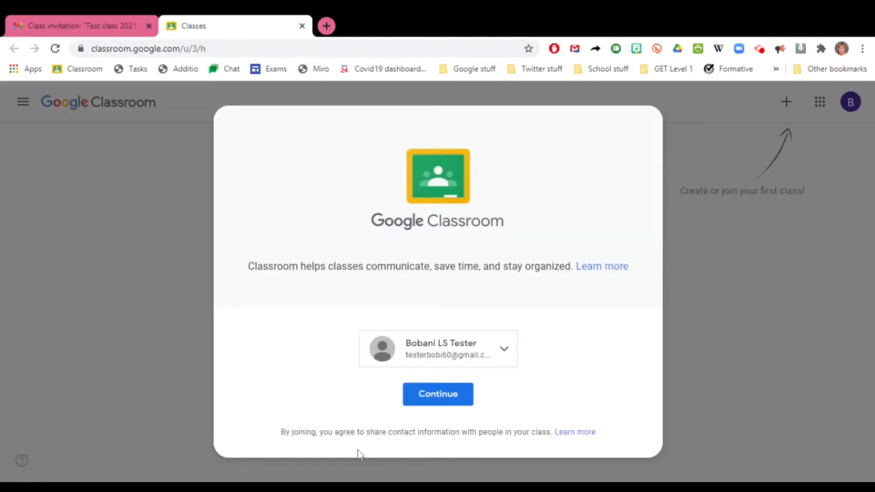
# - Confirm joining Test class 2021 Life Sciences with the signed-in tester account
pyautogui.click(437, 394)
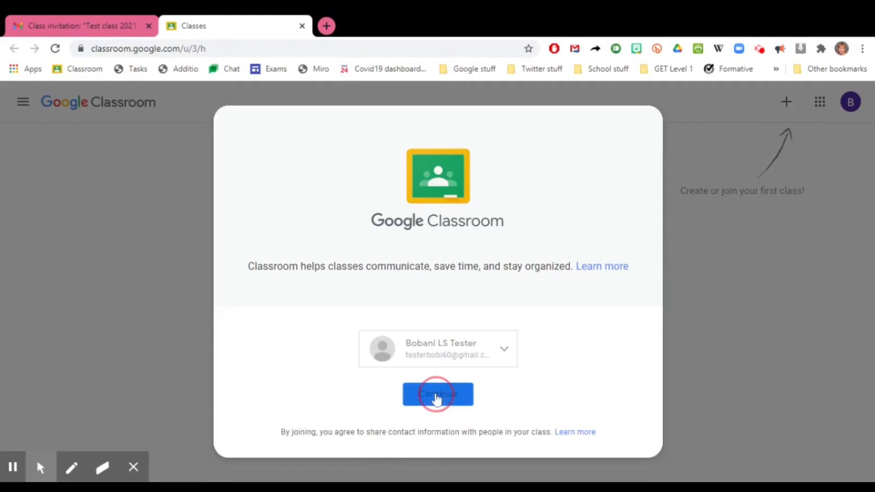
pyautogui.click(438, 395)
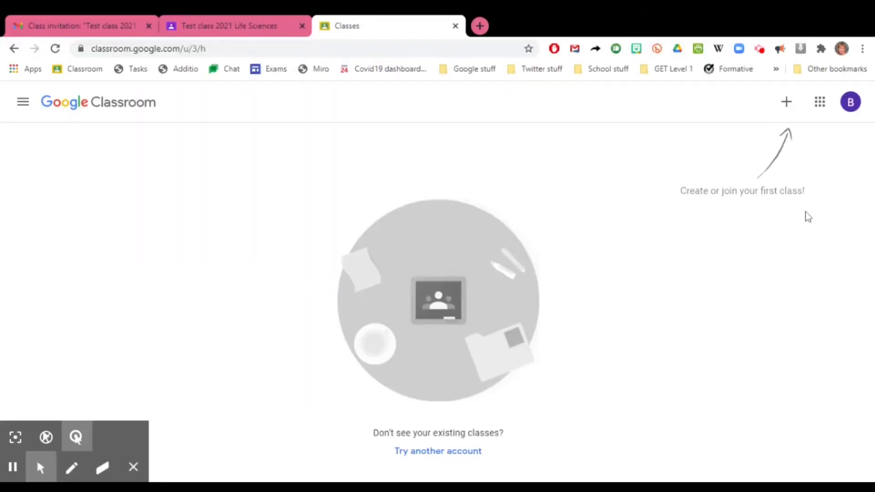
pyautogui.moveTo(787, 102)
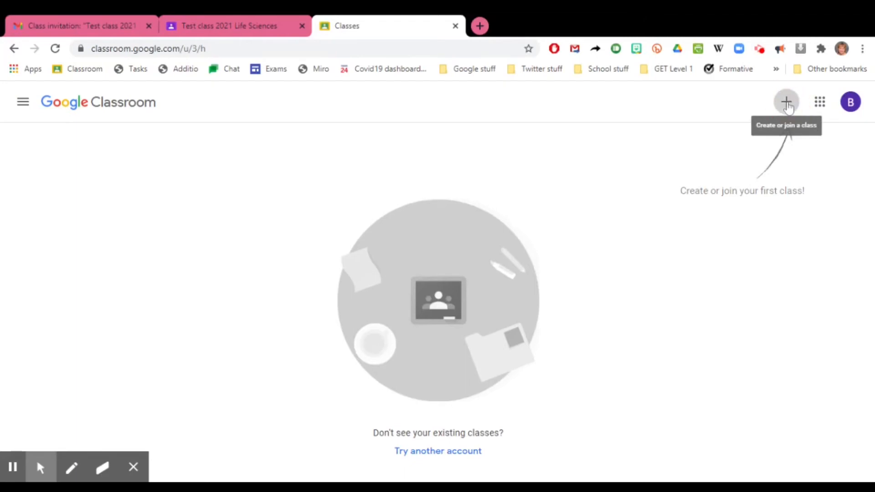
# - Choose Join class from the + menu to reach the class code form
pyautogui.click(787, 101)
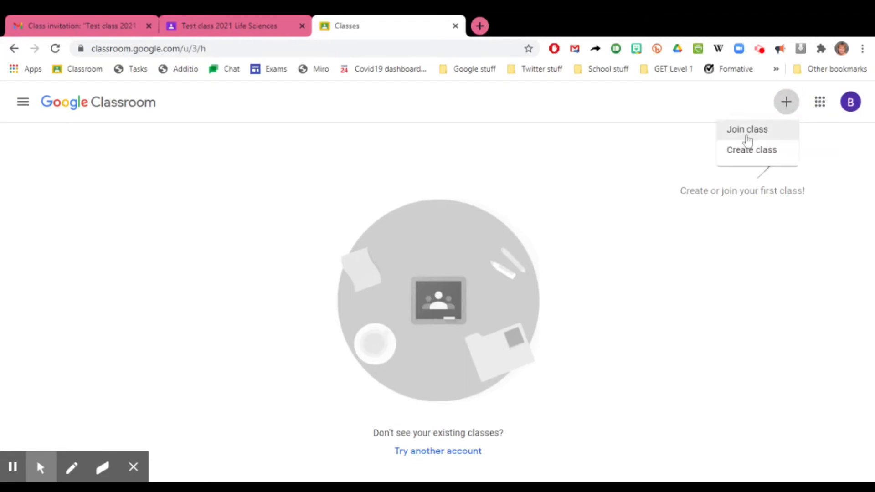
pyautogui.moveTo(747, 138)
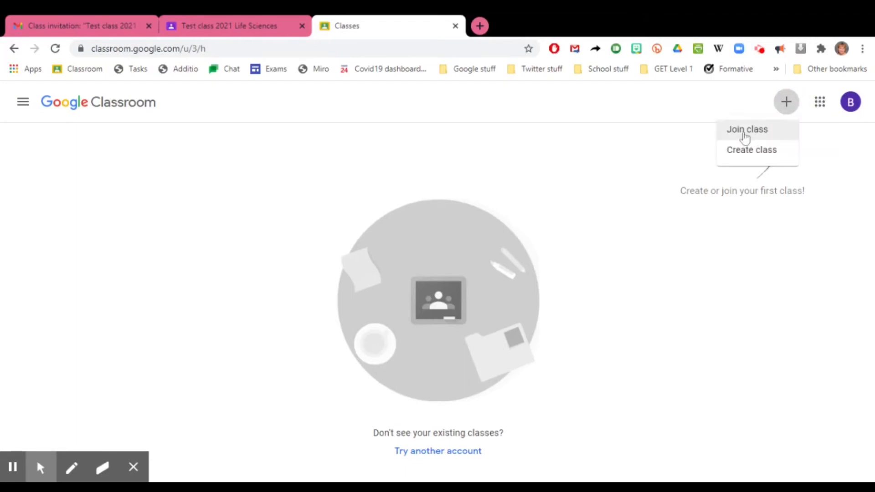
pyautogui.click(747, 128)
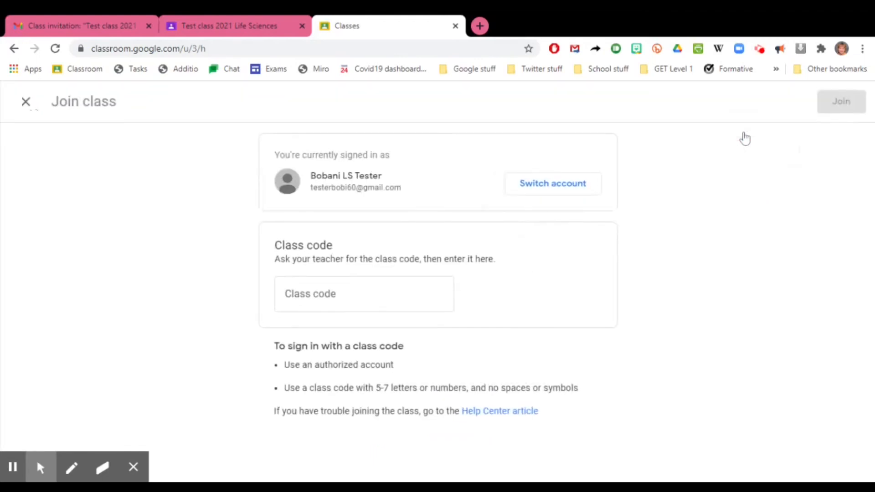
pyautogui.click(363, 295)
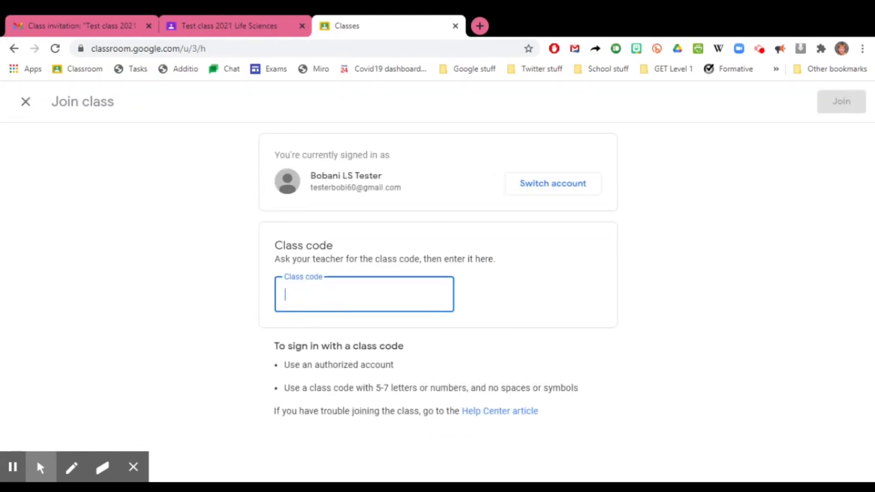
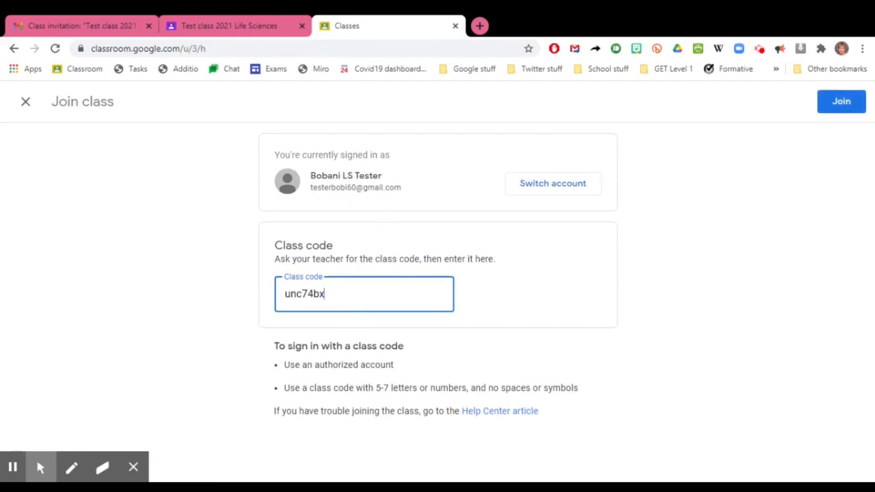
pyautogui.moveTo(864, 115)
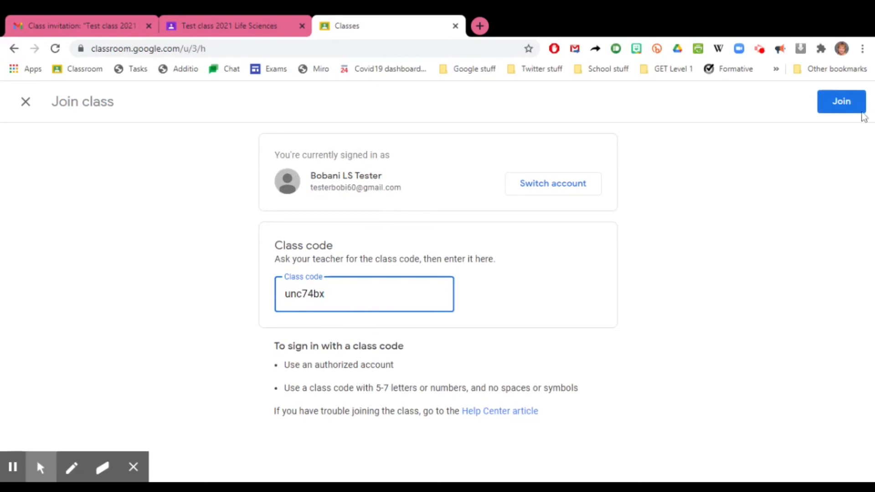